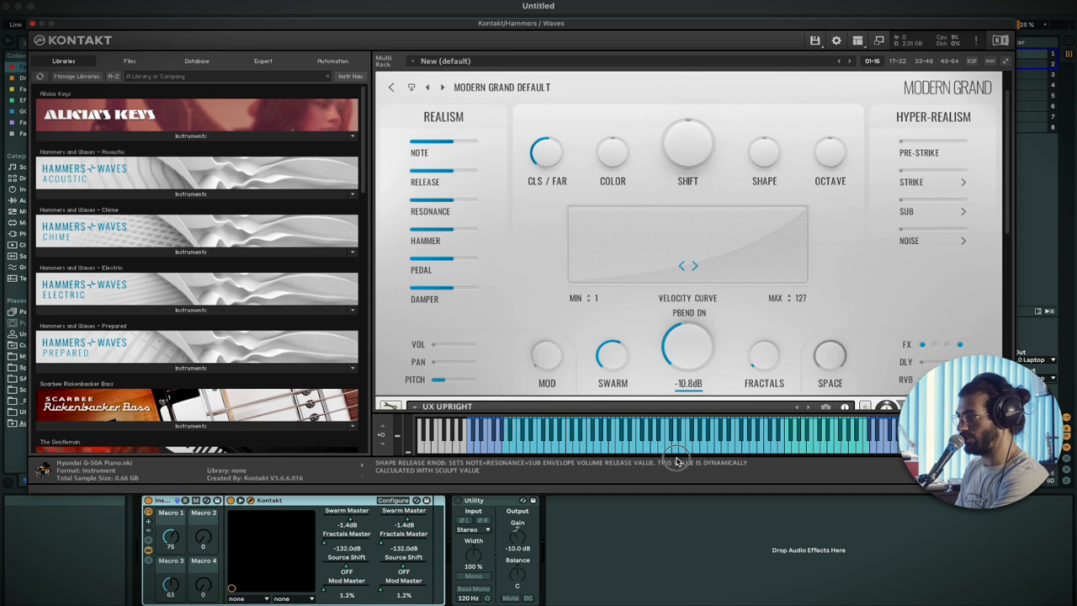
# Raise the Modern Grand's SOURCE knob from -10.8 dB up to 6.5 dB
pyautogui.moveTo(688, 347); pyautogui.dragTo(688, 380)
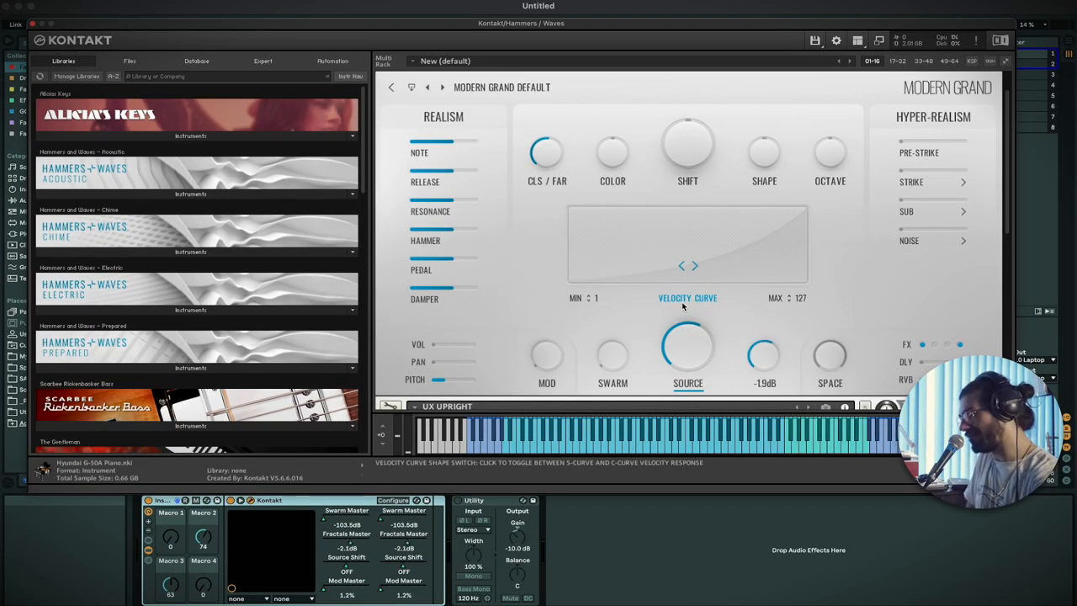
pyautogui.moveTo(764, 353); pyautogui.dragTo(764, 333)
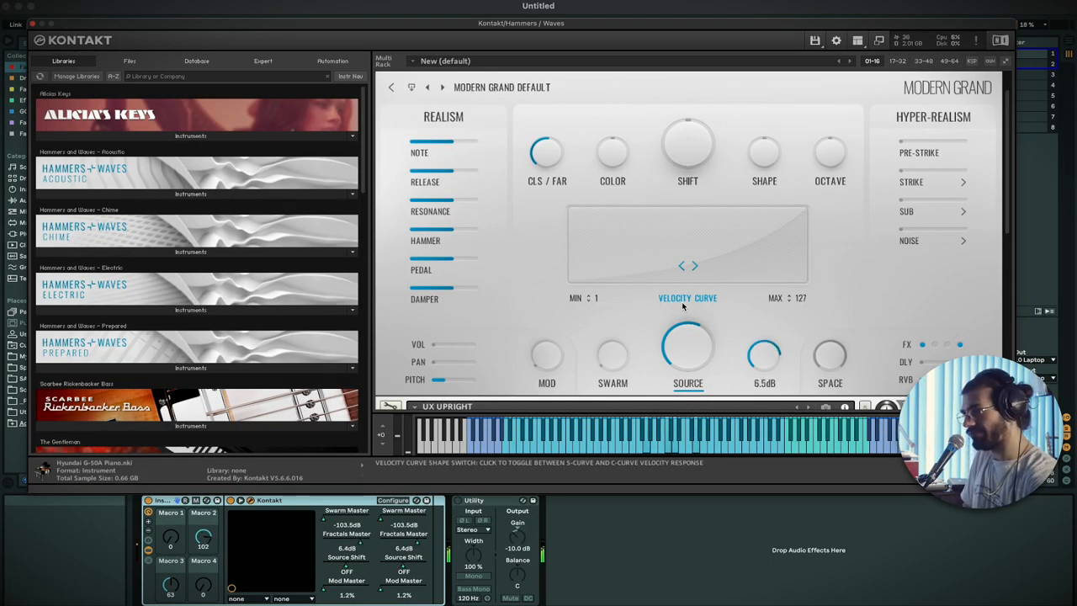